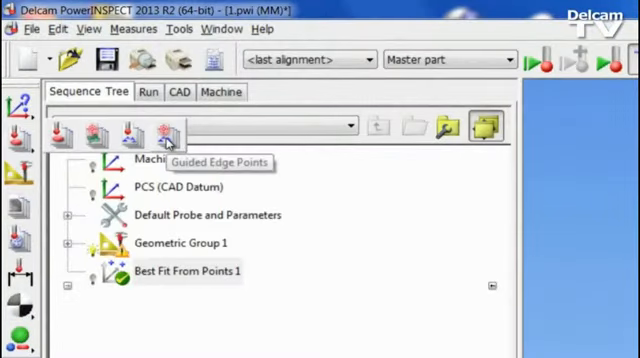
Step: Add a Guided Edge Points item to the sequence tree and start running the inspection on the probe model
left_click(164, 136)
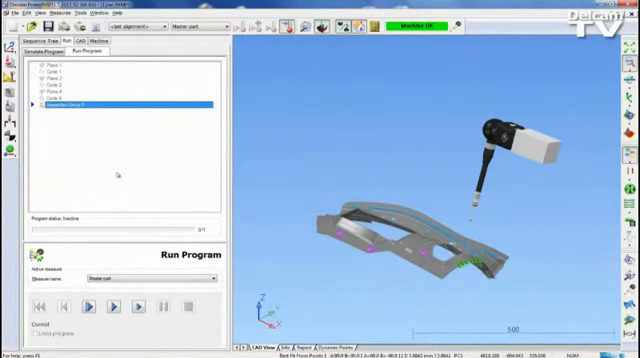
left_click(120, 304)
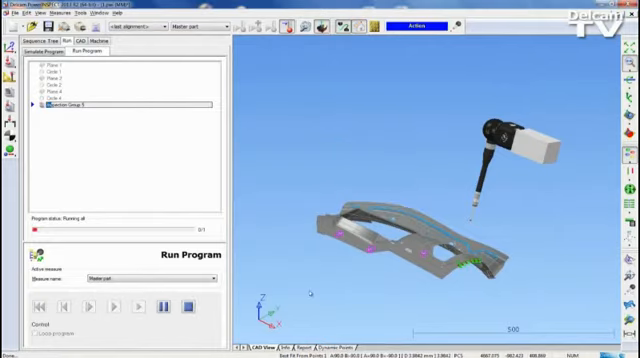